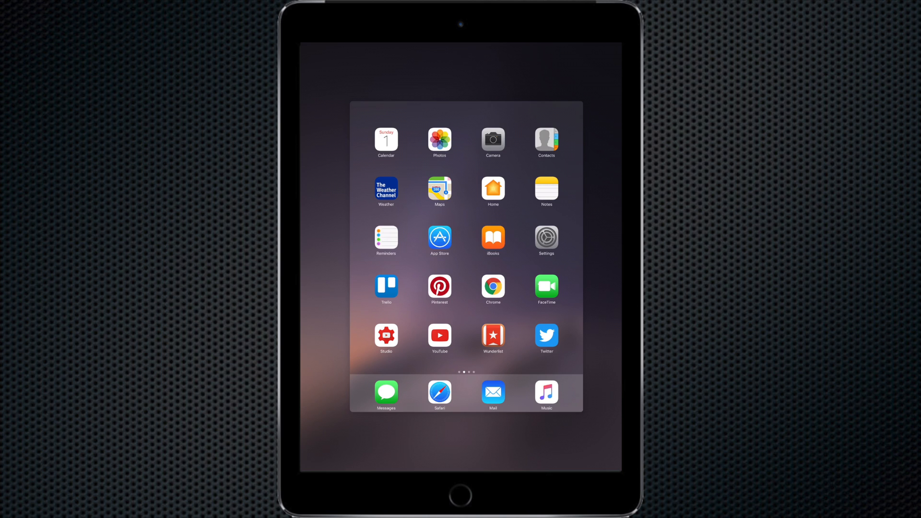
- Launch Settings on the iPad and reach the Safari preferences page
{"action": "left_click", "coordinate": [492, 395]}
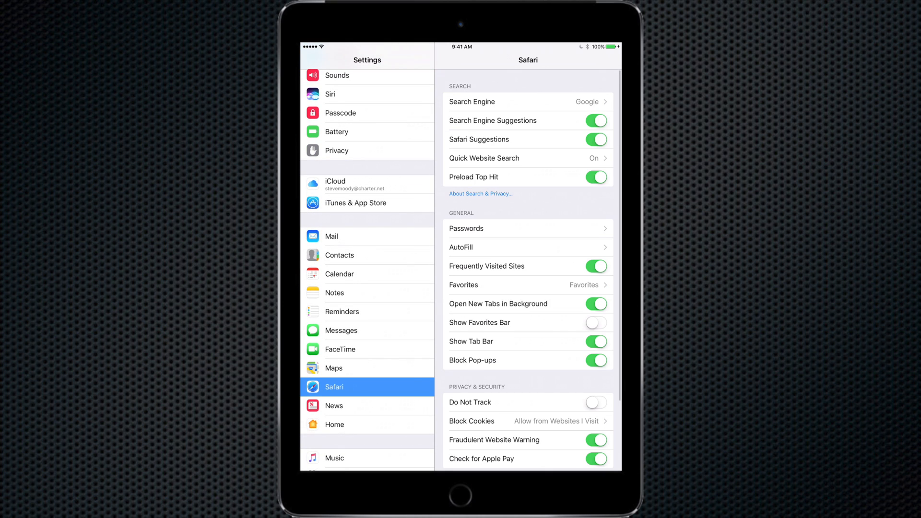
- Clear Safari's history and website data on the iPad and confirm the Clear prompt
{"action": "scroll", "scroll_direction": "down", "scroll_amount": 3}
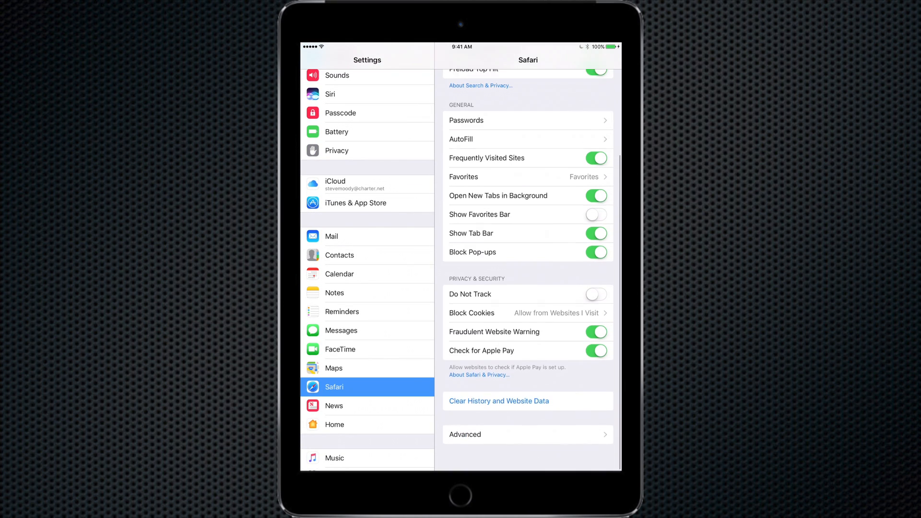
{"action": "left_click", "coordinate": [498, 401]}
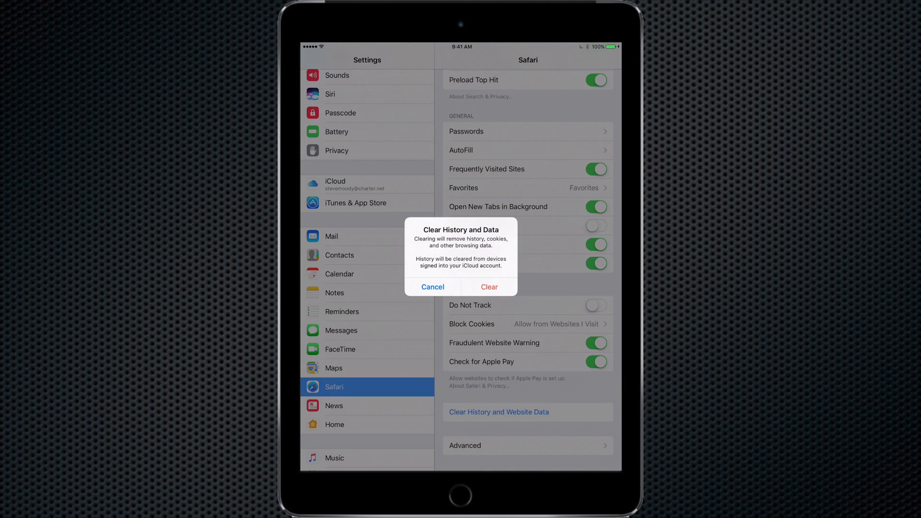
{"action": "left_click", "coordinate": [432, 287]}
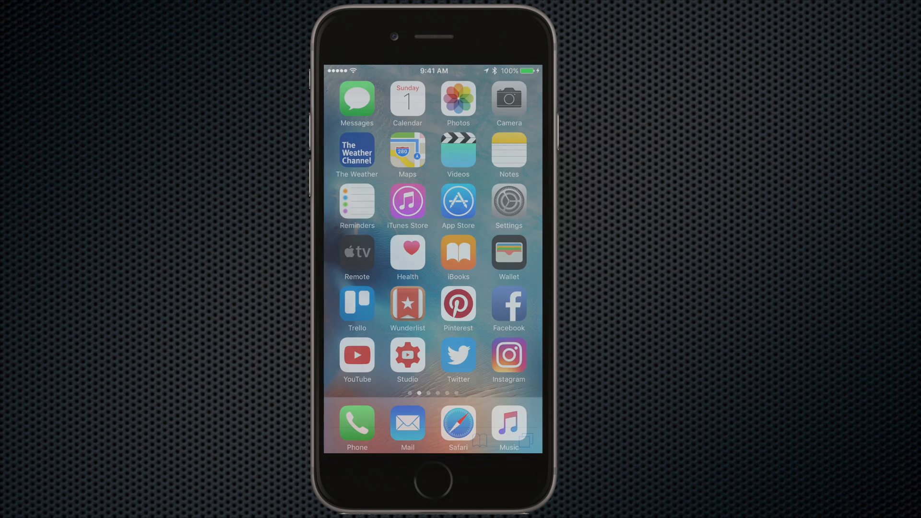
- From the iPhone's Safari tab overview, close the virus-alert tab listed under the iPad's open tabs
{"action": "left_click", "coordinate": [458, 422]}
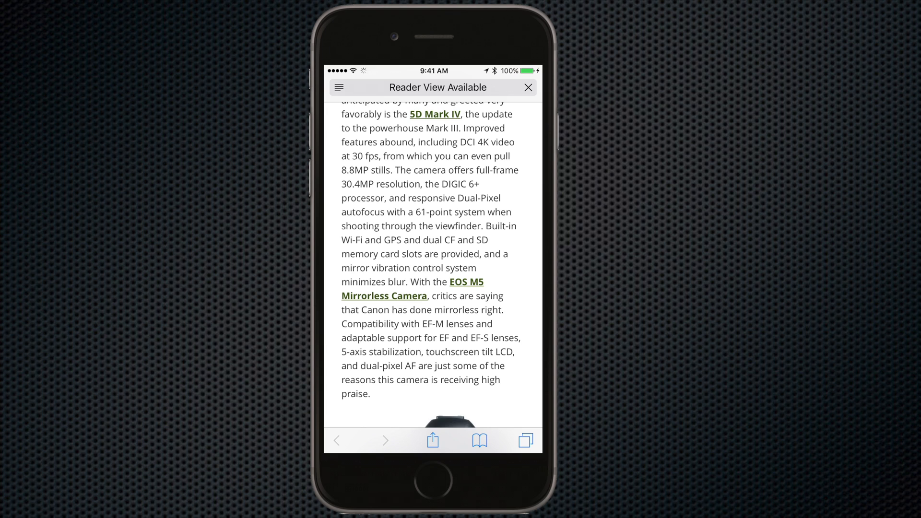
{"action": "left_click", "coordinate": [528, 87]}
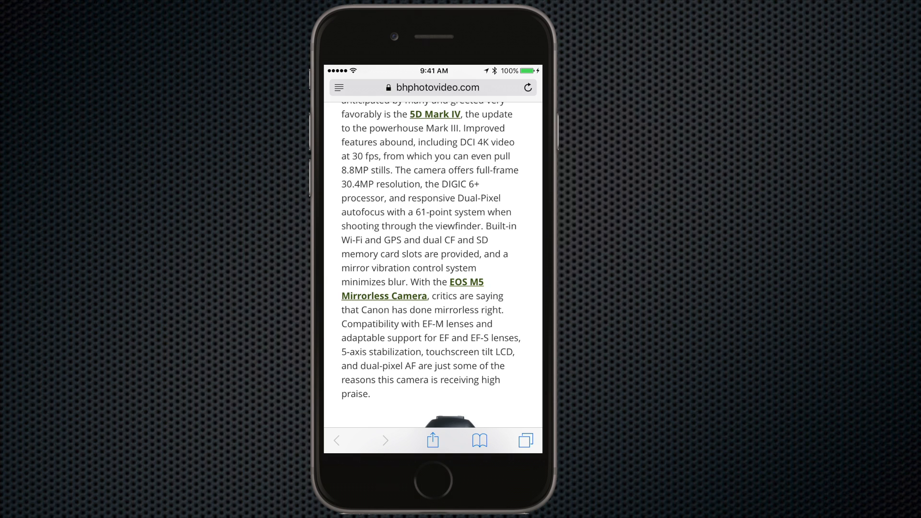
{"action": "left_click", "coordinate": [525, 440]}
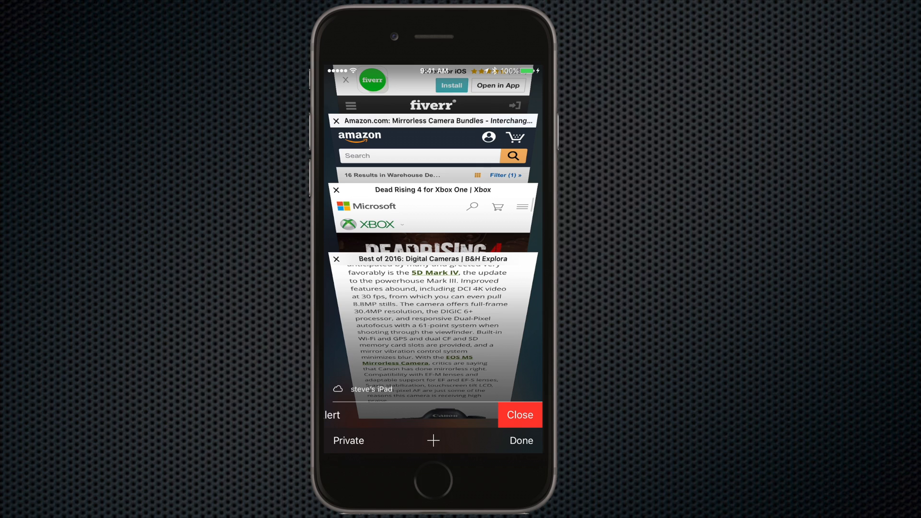
{"action": "left_click", "coordinate": [519, 440]}
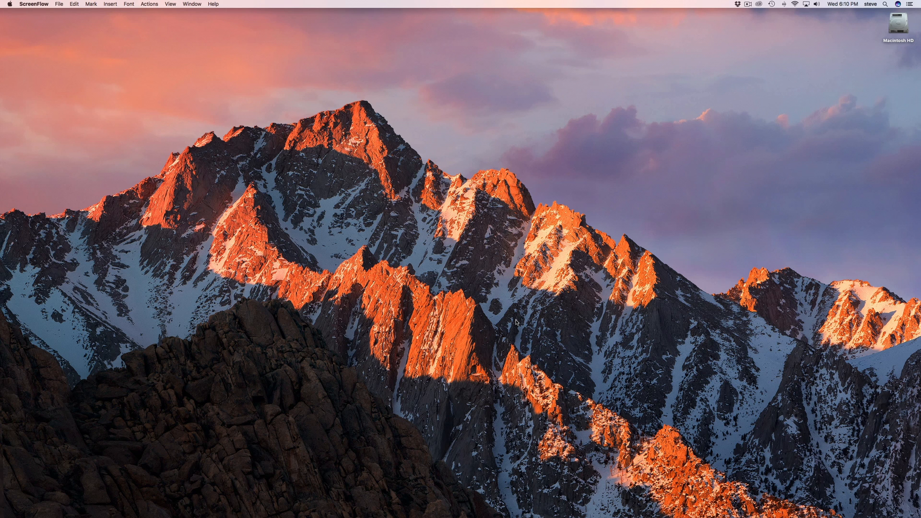
{"action": "mouse_move", "coordinate": [498, 363]}
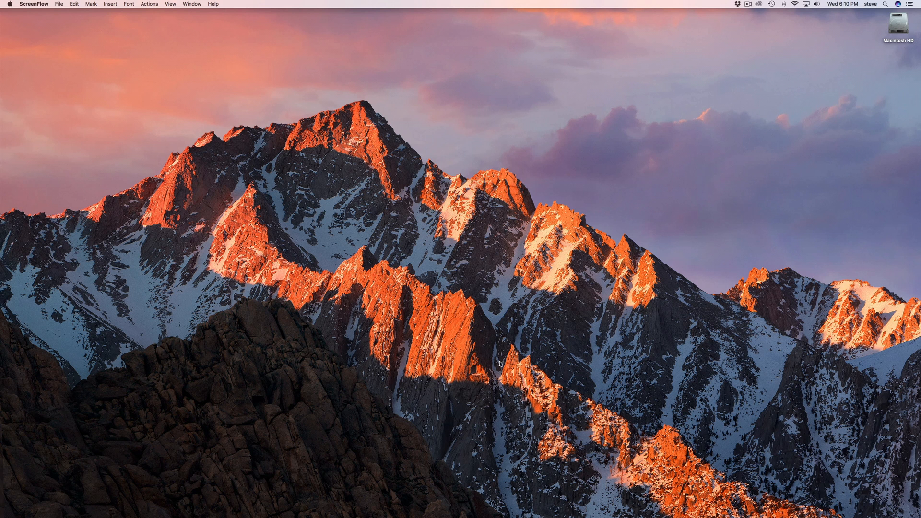
- Launch Safari from the Mac Dock, showing its favorites page
{"action": "left_click", "coordinate": [308, 504]}
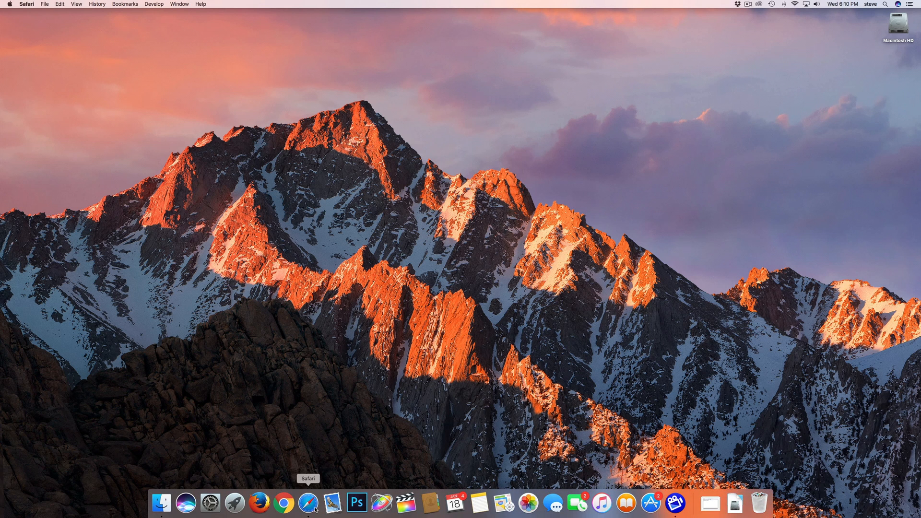
{"action": "left_click", "coordinate": [308, 504]}
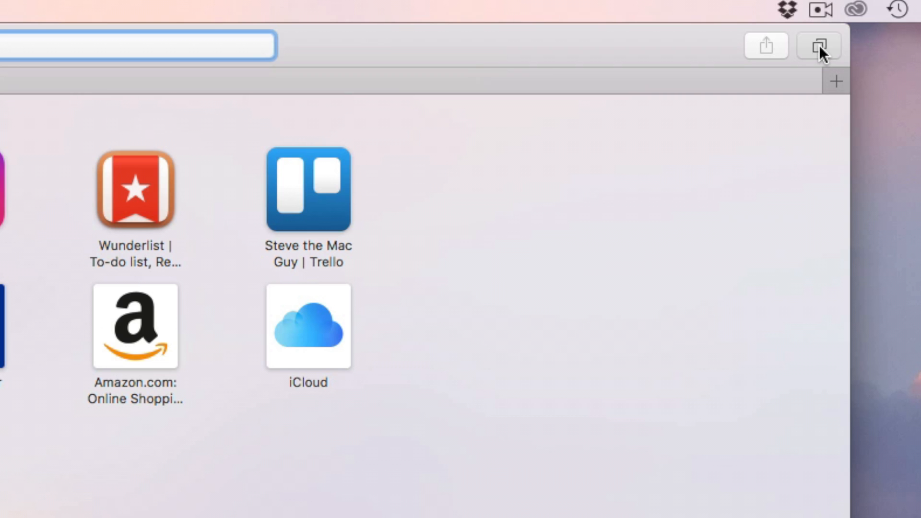
- Show all tabs in Mac Safari, listing the iPhone's iCloud tabs (camera article, Xbox page)
{"action": "left_click", "coordinate": [819, 46]}
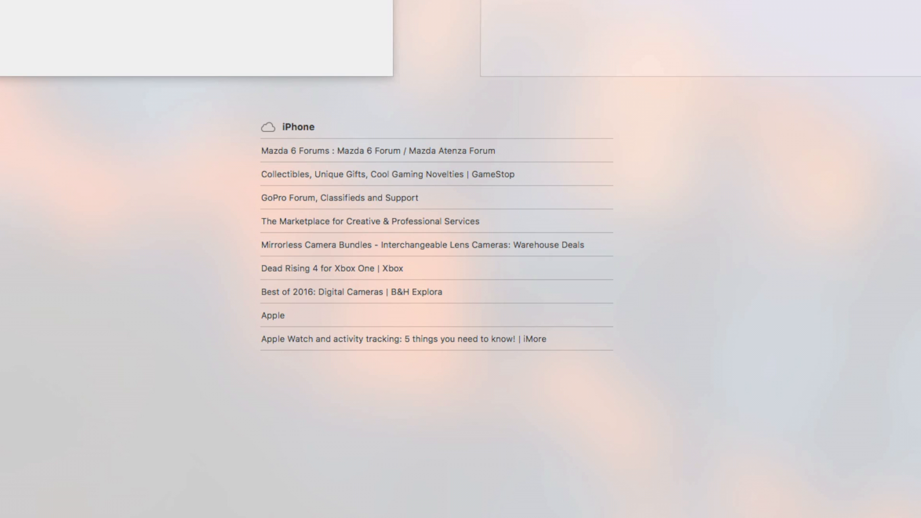
{"action": "mouse_move", "coordinate": [598, 161]}
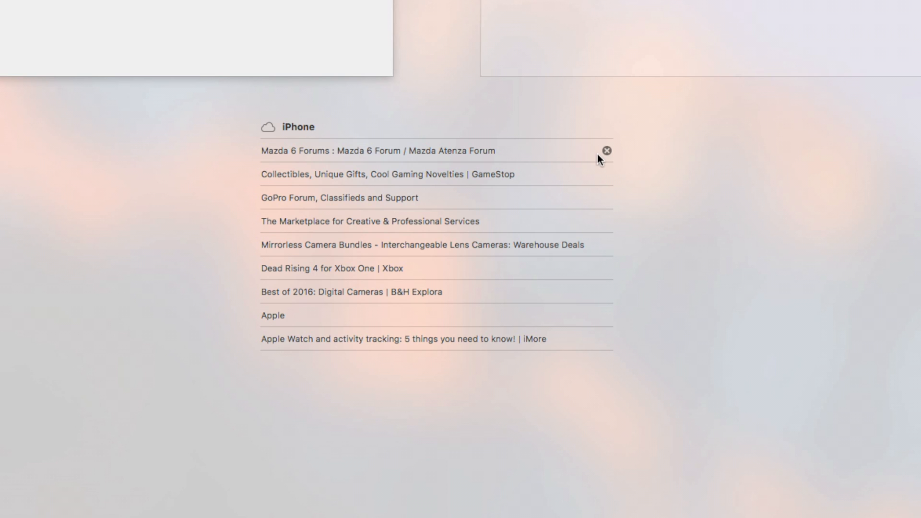